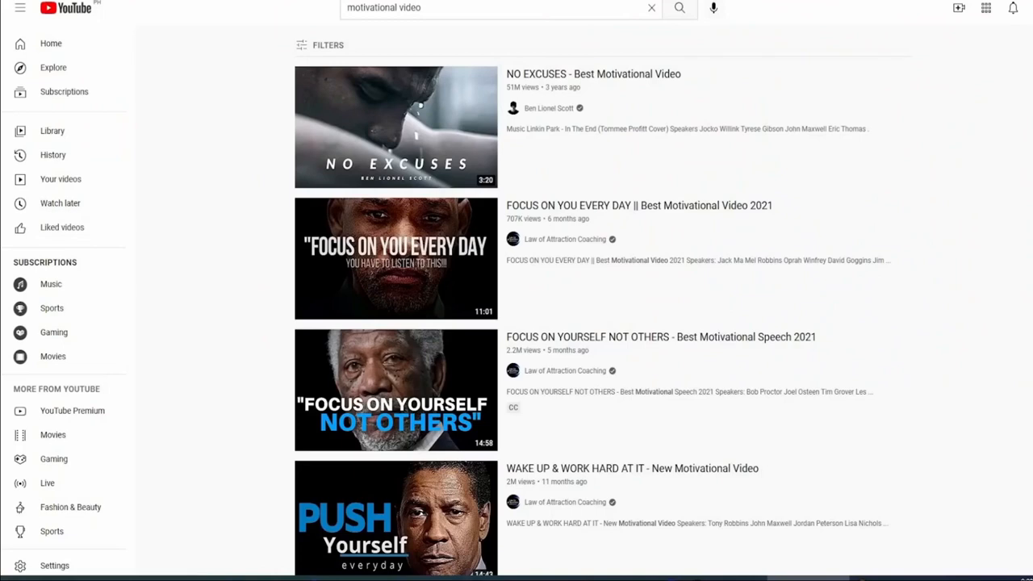
Step: Scroll to the NO EXCUSES video, copy its share link, and close the Share dialog
{"action": "left_click", "coordinate": [500, 7]}
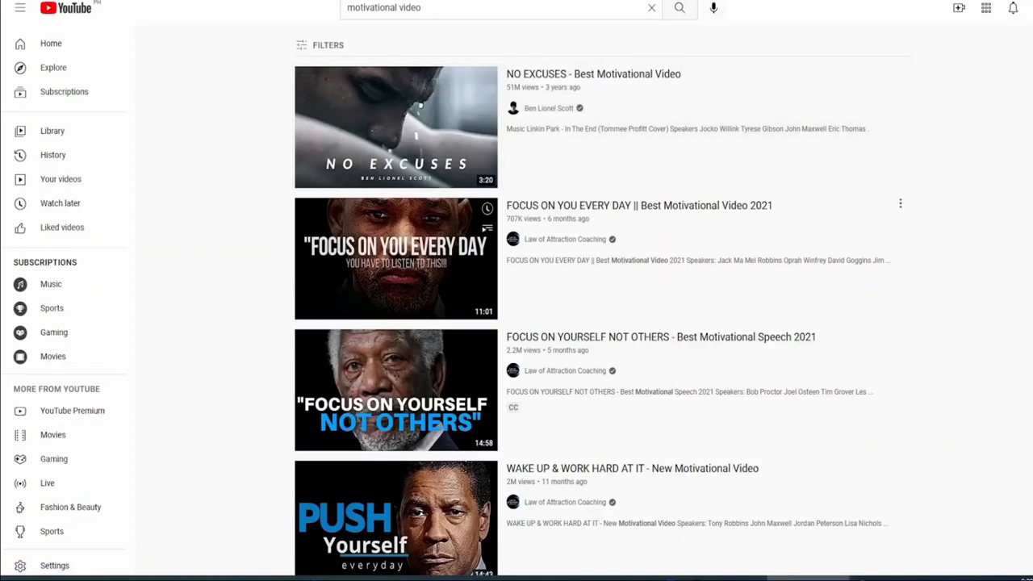
{"action": "mouse_move", "coordinate": [396, 126]}
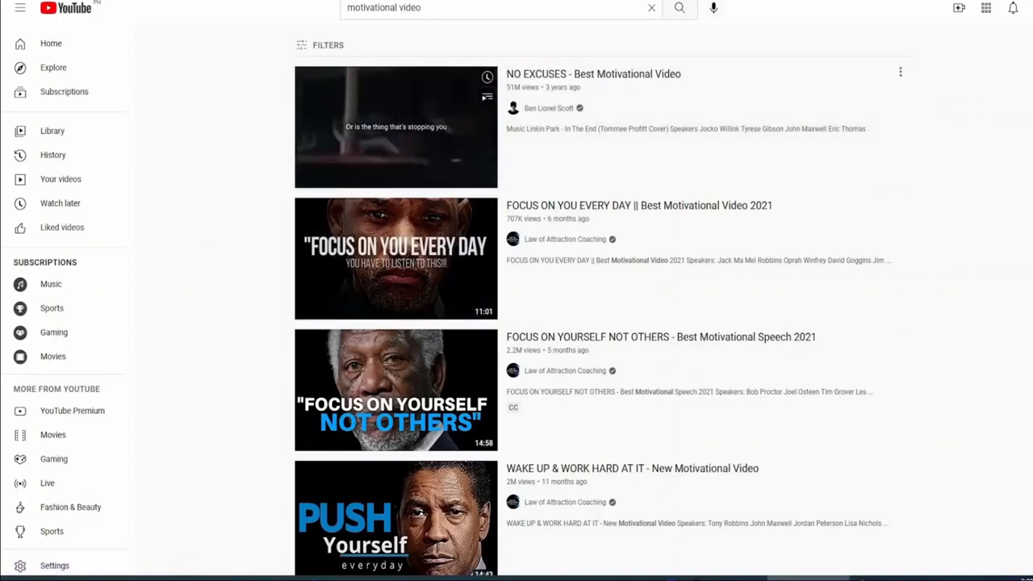
{"action": "scroll", "scroll_direction": "down", "scroll_amount": 3}
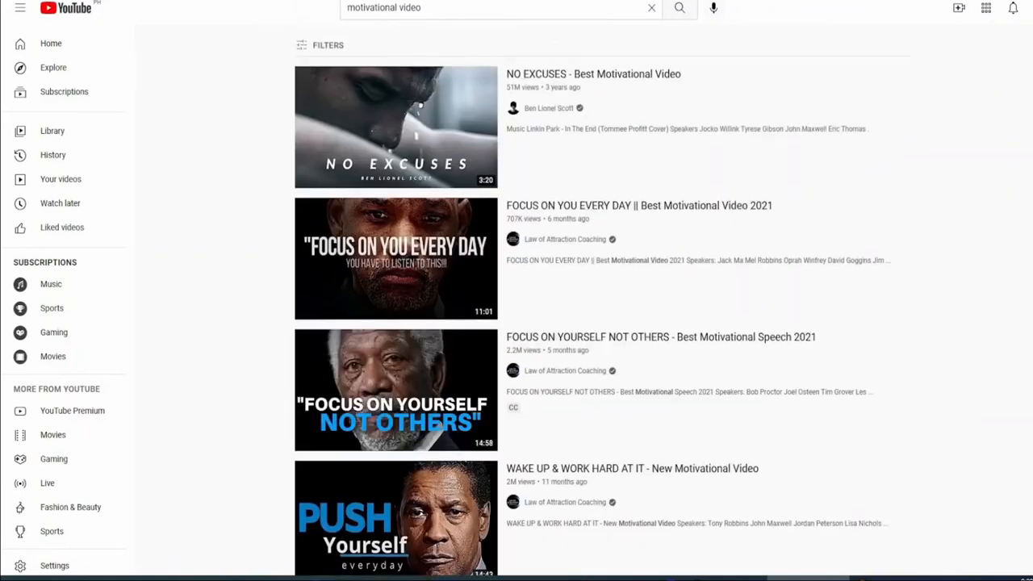
{"action": "scroll", "scroll_direction": "down", "scroll_amount": 3}
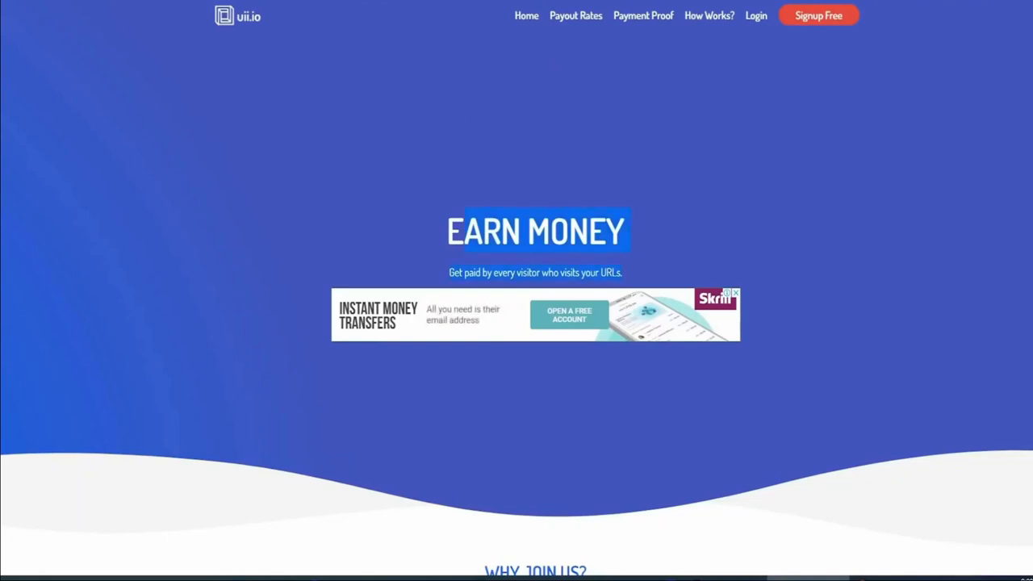
{"action": "scroll", "scroll_direction": "down", "scroll_amount": 3}
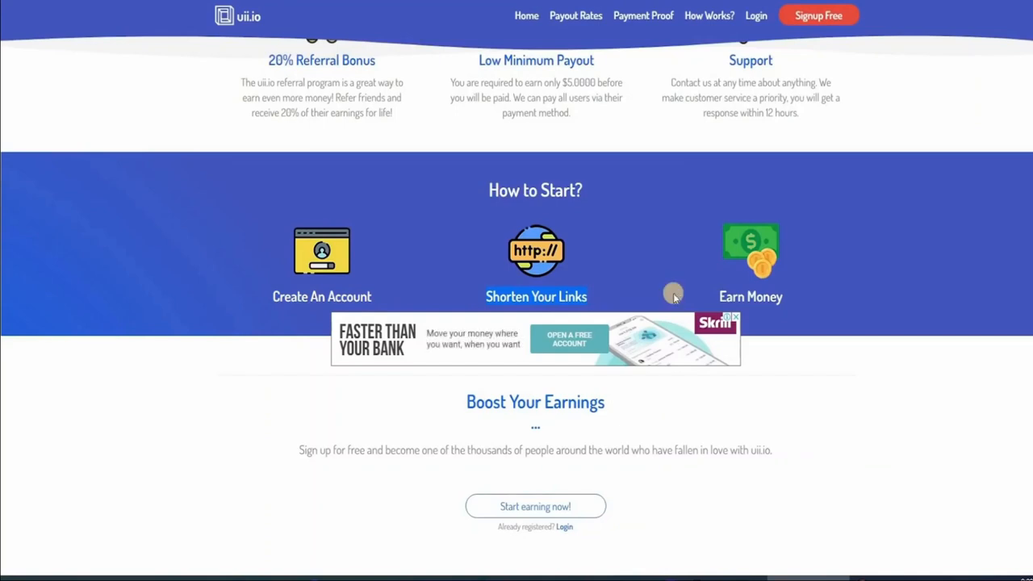
{"action": "mouse_move", "coordinate": [815, 291]}
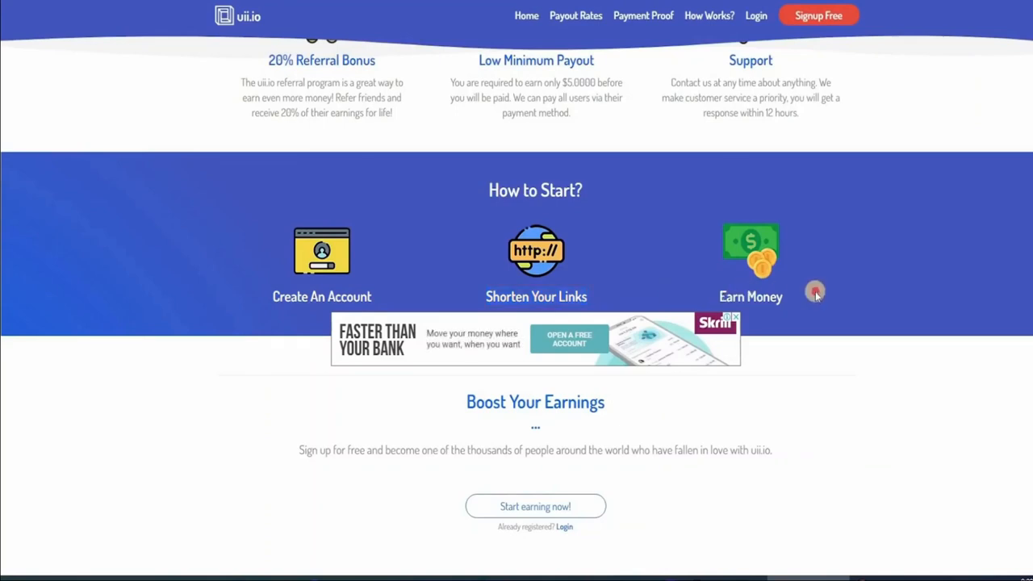
{"action": "mouse_move", "coordinate": [830, 292]}
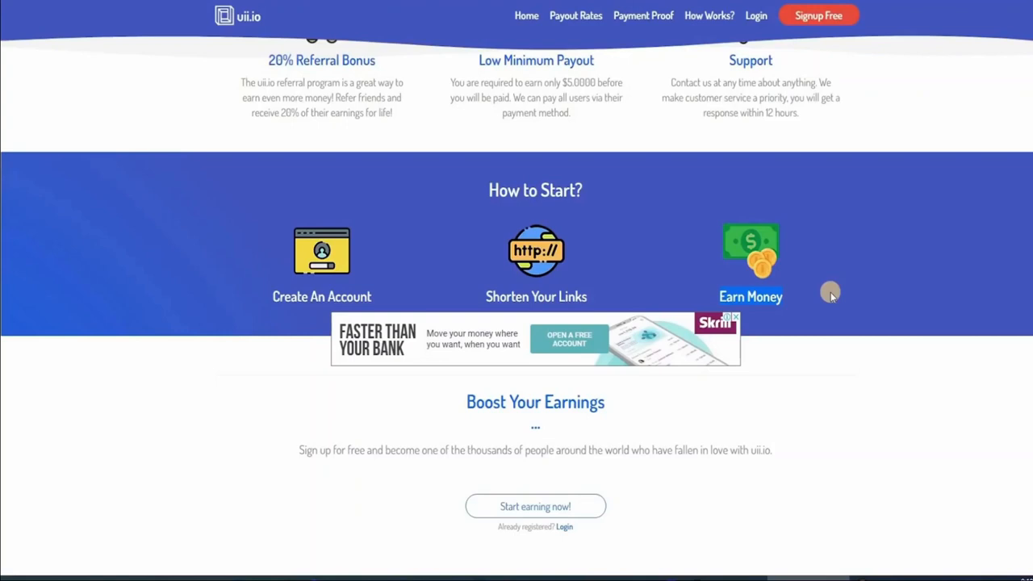
{"action": "left_click", "coordinate": [576, 14]}
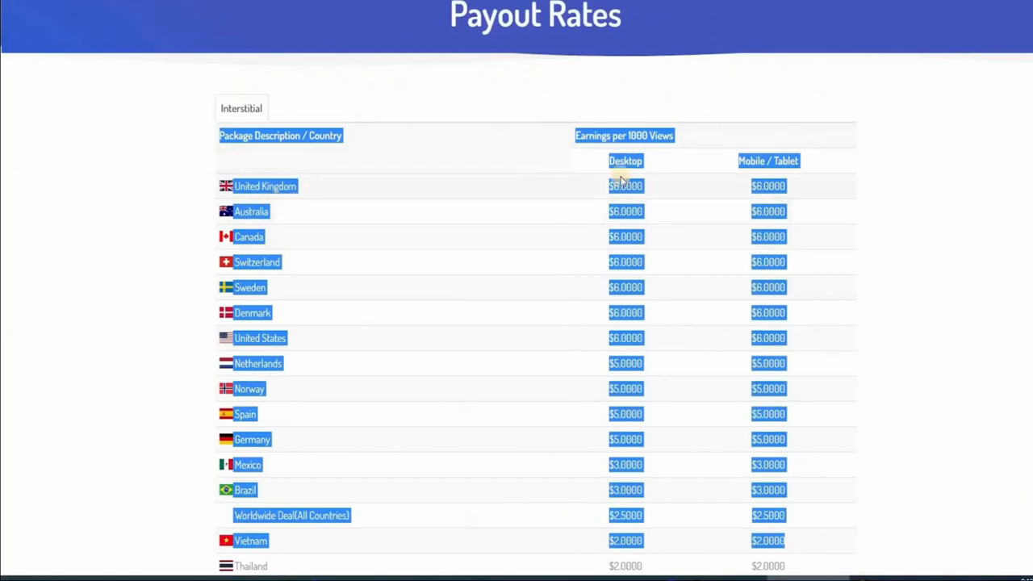
{"action": "mouse_move", "coordinate": [322, 331]}
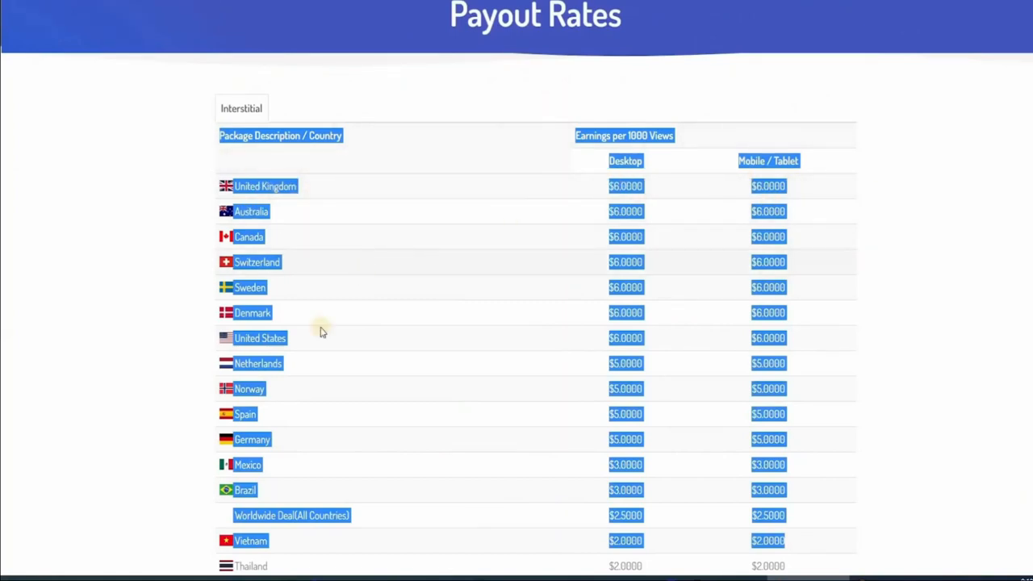
{"action": "mouse_move", "coordinate": [373, 392]}
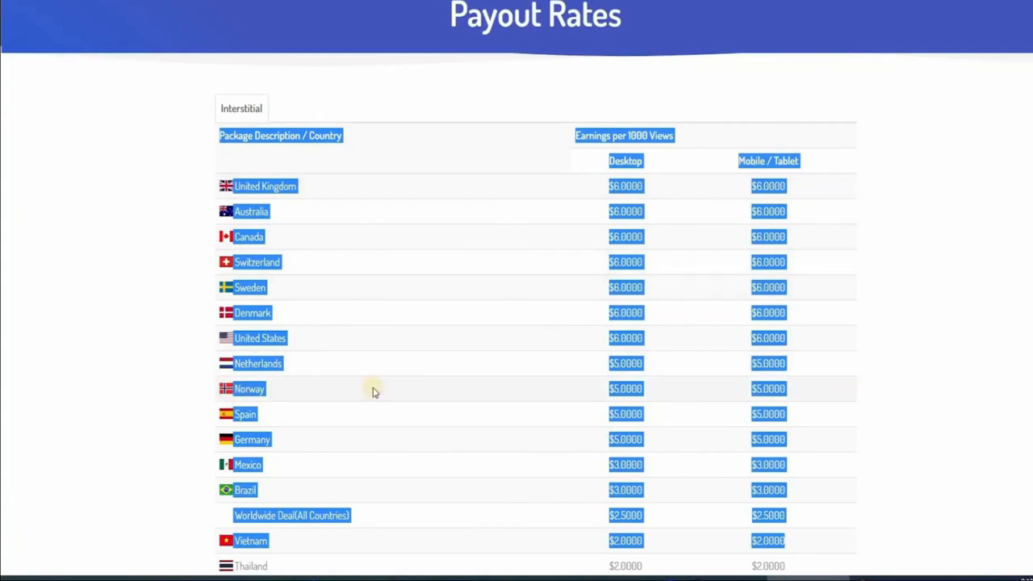
{"action": "mouse_move", "coordinate": [686, 365]}
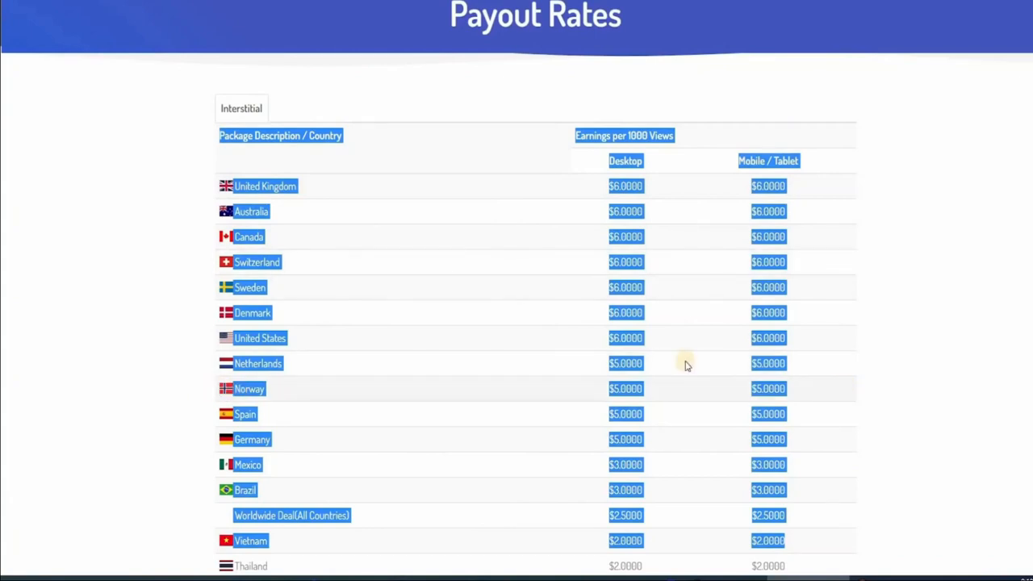
{"action": "mouse_move", "coordinate": [501, 242]}
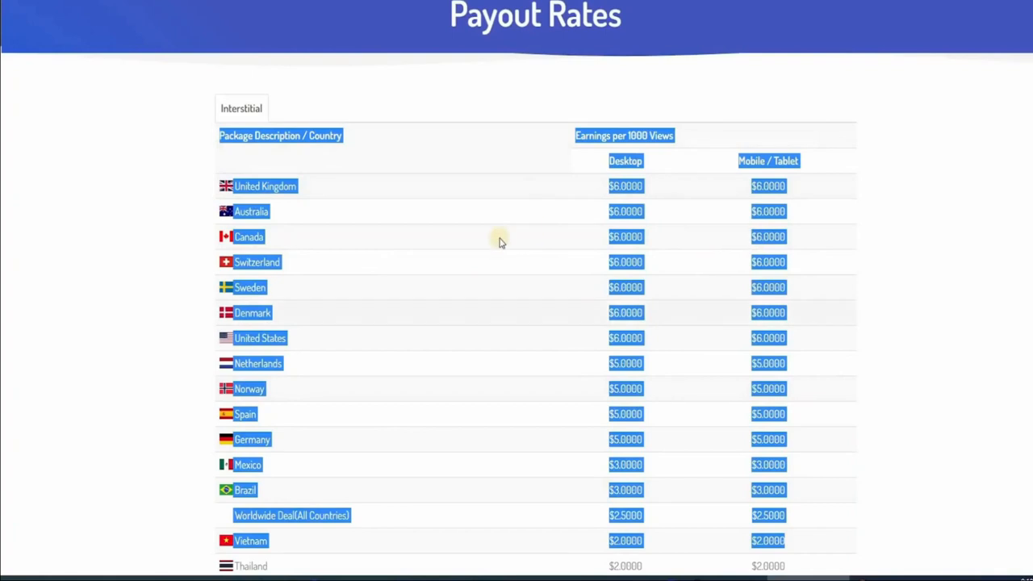
{"action": "mouse_move", "coordinate": [503, 242]}
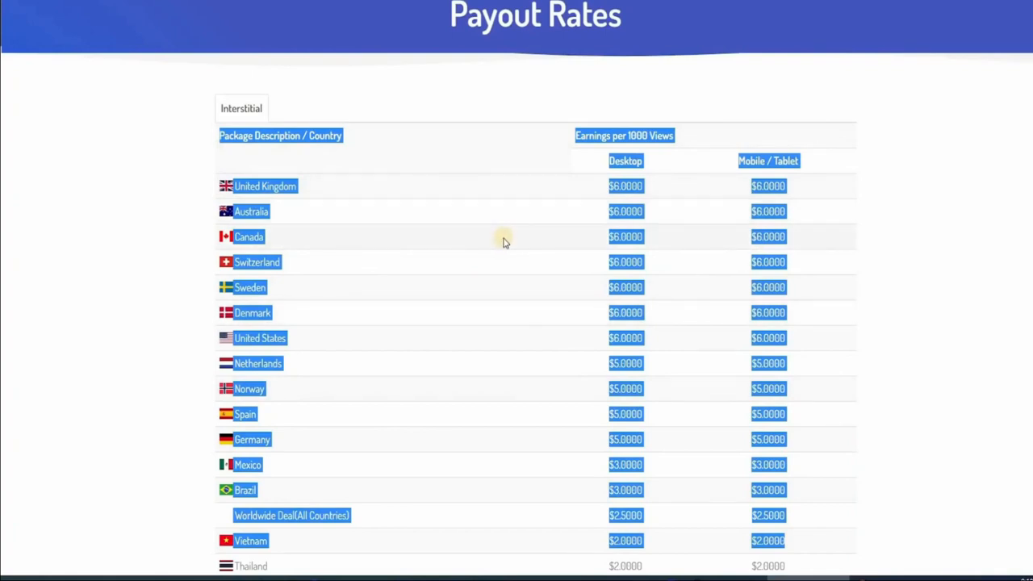
{"action": "mouse_move", "coordinate": [419, 300]}
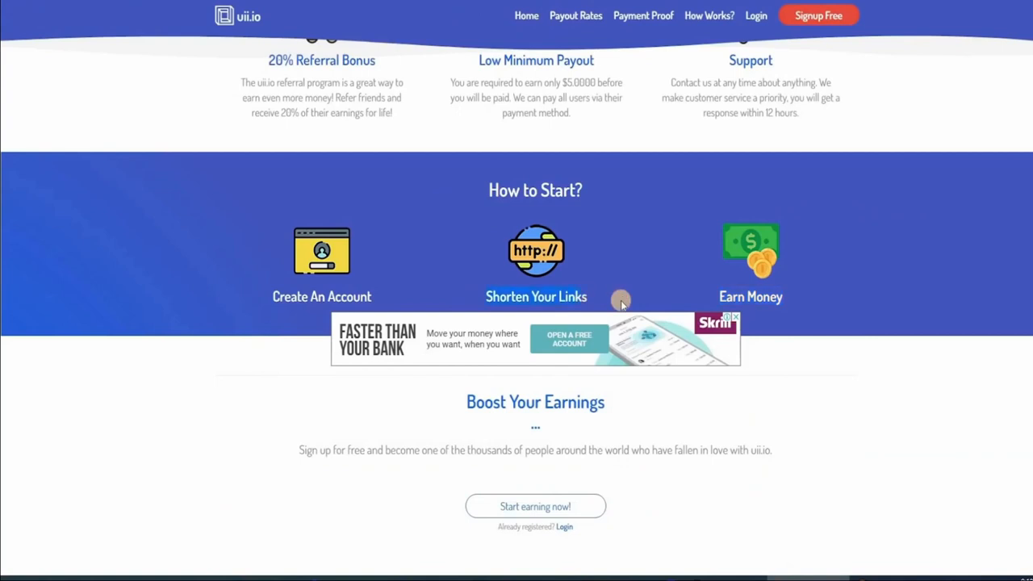
{"action": "mouse_move", "coordinate": [851, 308]}
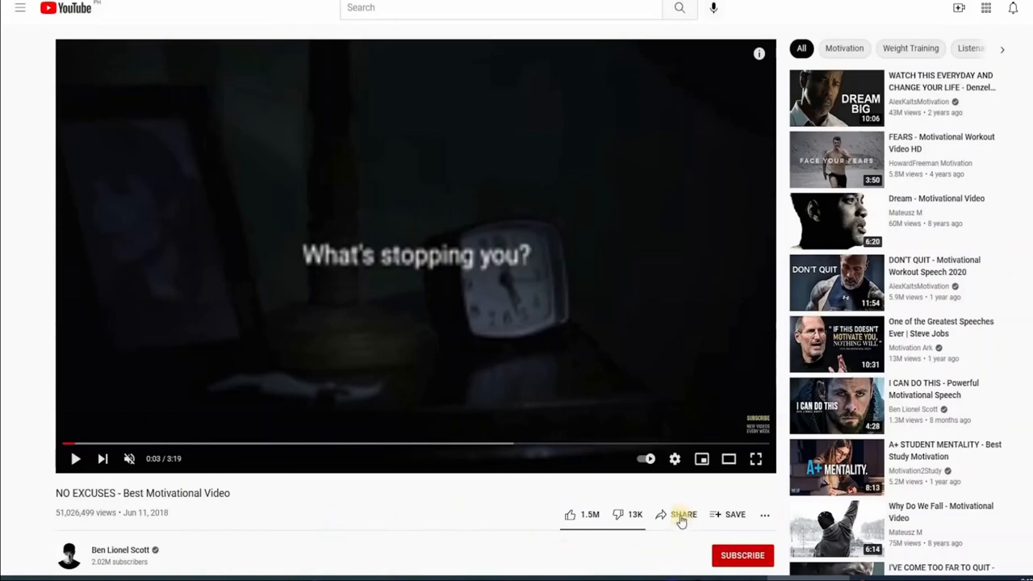
{"action": "left_click", "coordinate": [682, 515]}
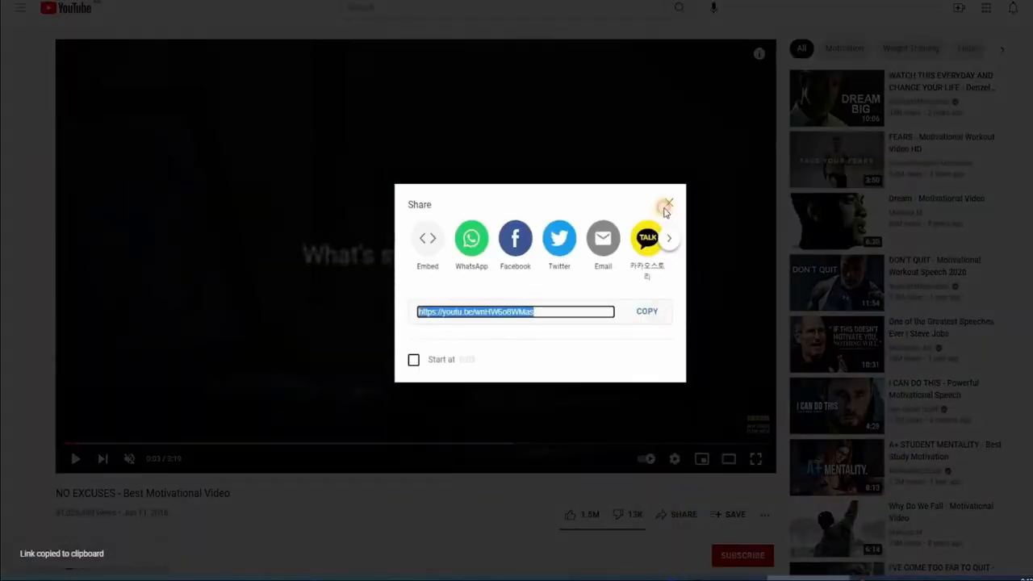
{"action": "left_click", "coordinate": [669, 204]}
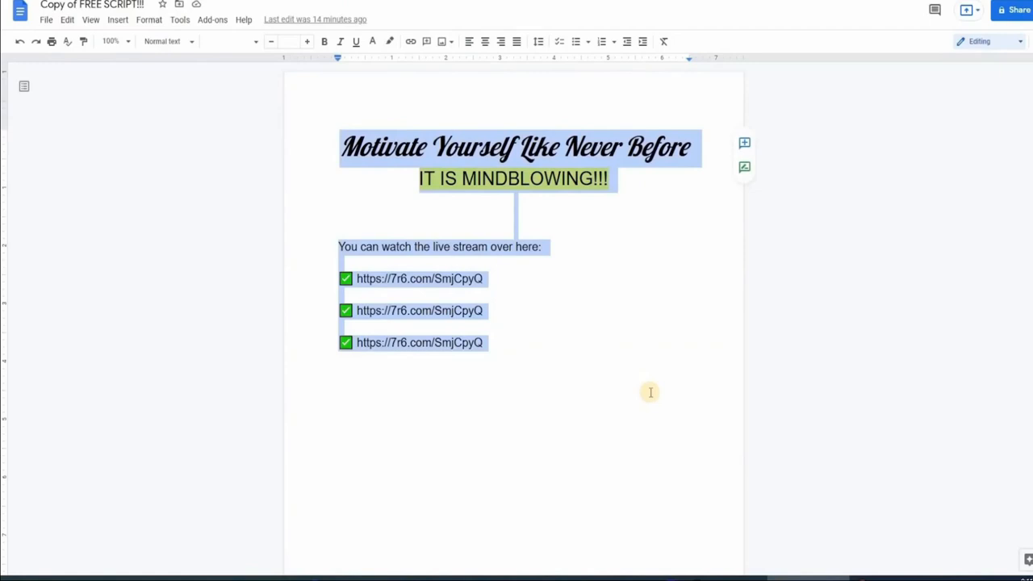
{"action": "mouse_move", "coordinate": [6, 474]}
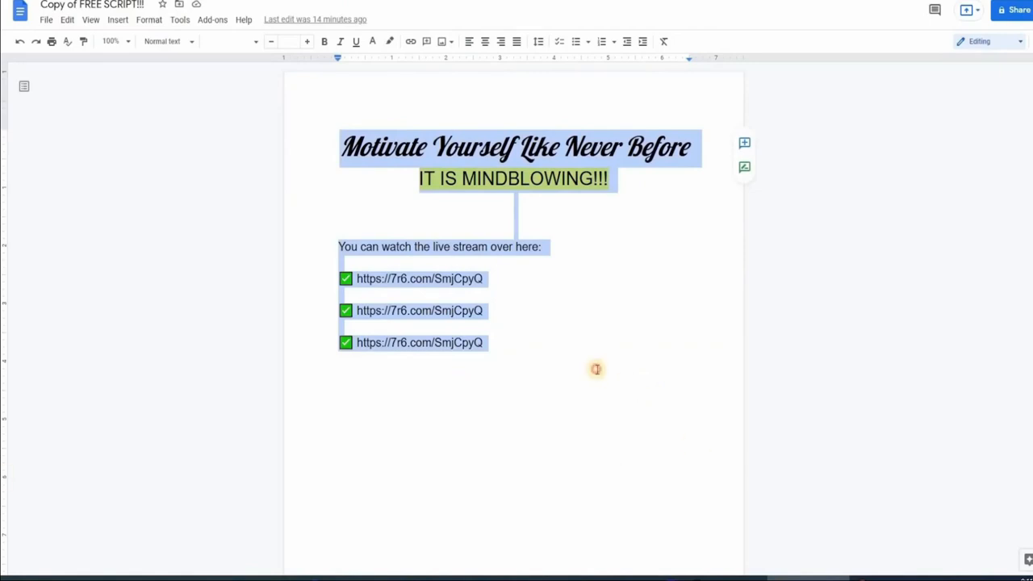
Step: Deselect the script, select the first short link line, and add a new line below it
{"action": "left_click", "coordinate": [484, 342]}
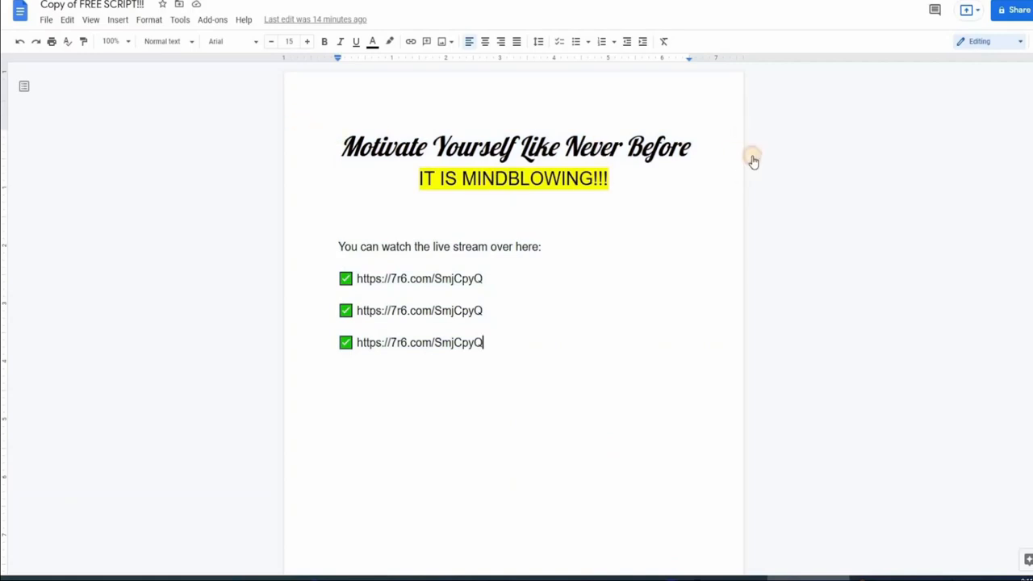
{"action": "triple_click", "coordinate": [515, 146]}
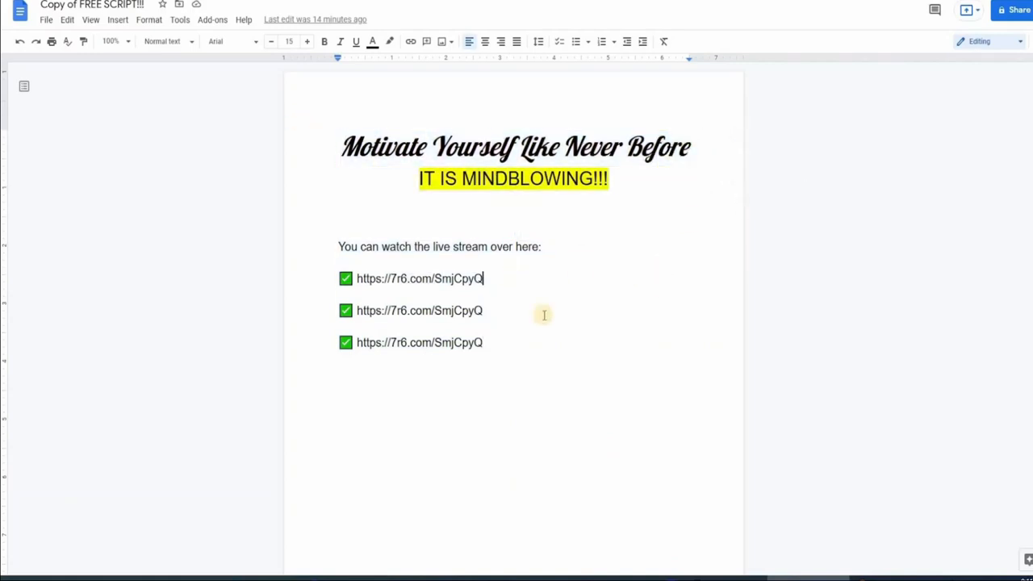
{"action": "mouse_move", "coordinate": [538, 359]}
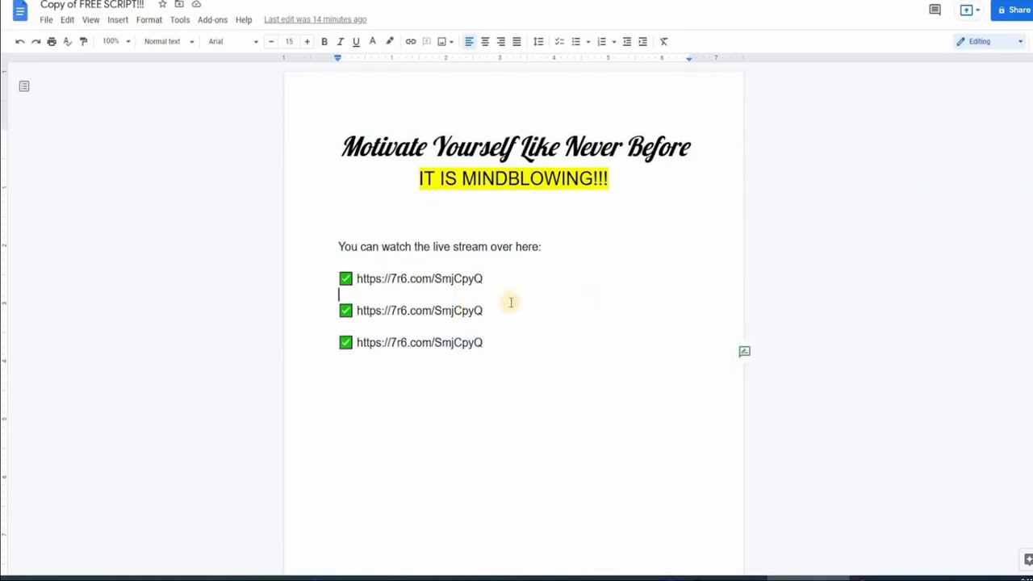
{"action": "key", "text": "ctrl+a"}
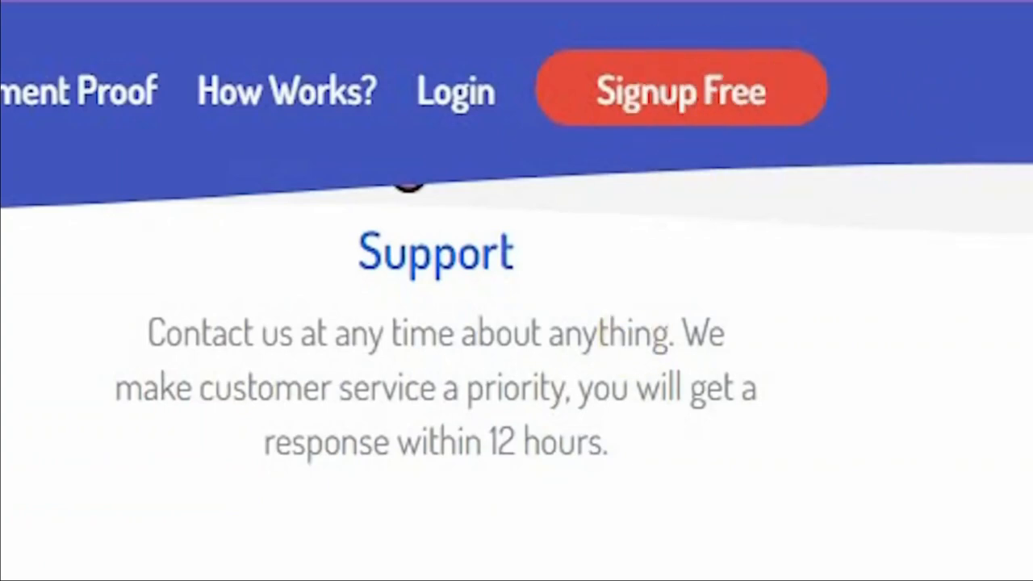
Step: Open uii.io's Signup Free page to register a new membership
{"action": "left_click", "coordinate": [679, 89]}
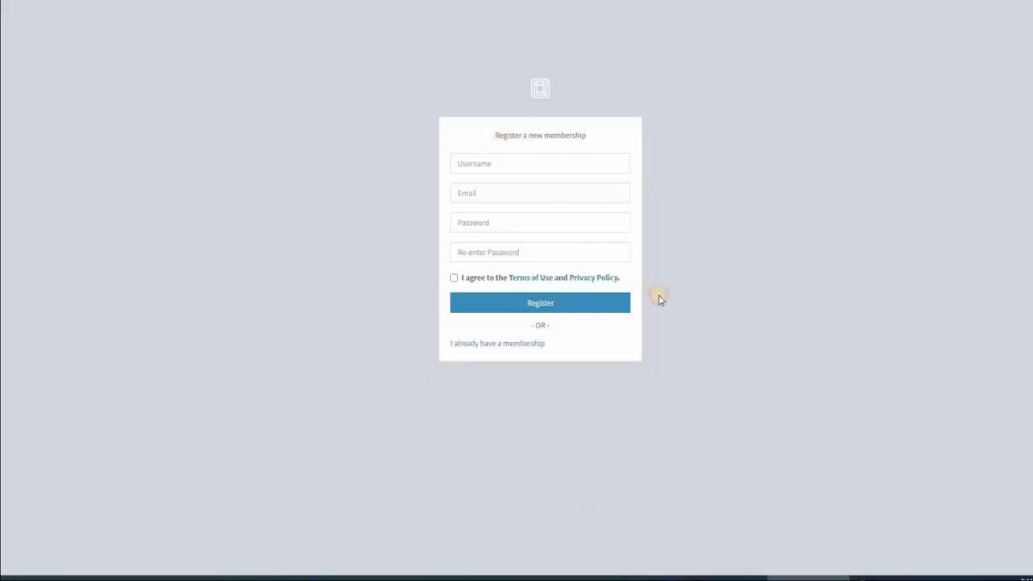
{"action": "key", "text": "ctrl+a"}
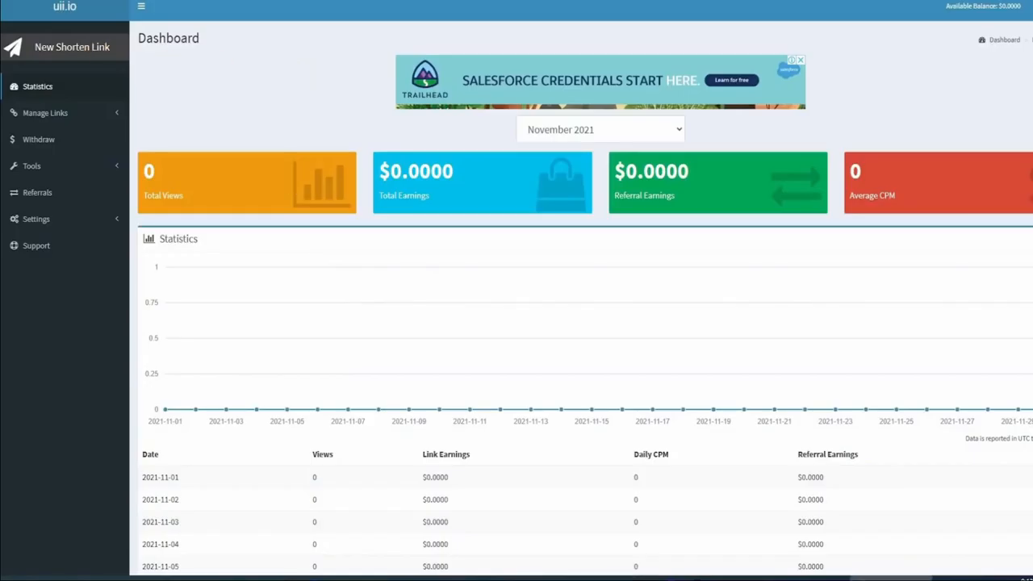
{"action": "mouse_move", "coordinate": [299, 87]}
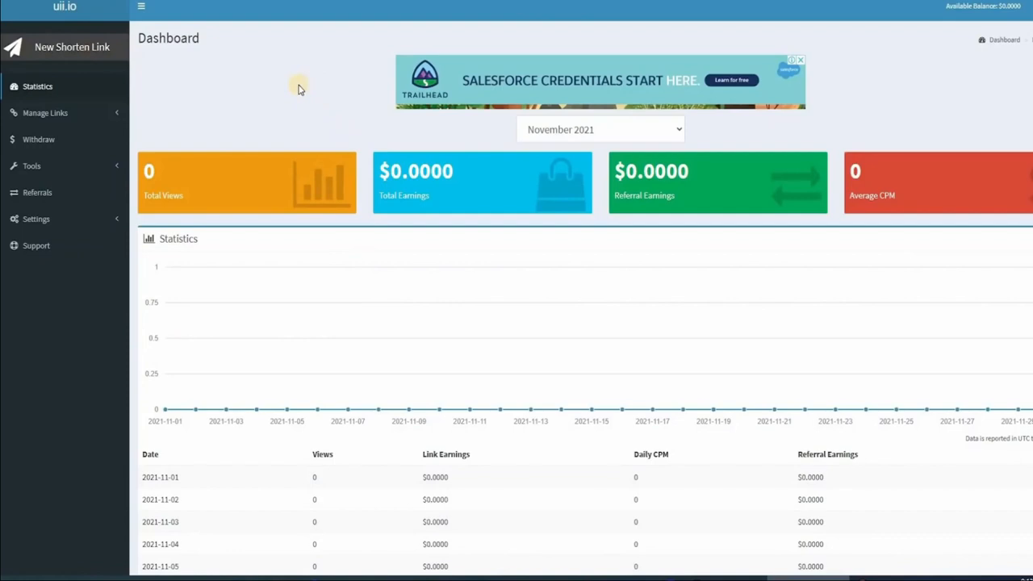
{"action": "mouse_move", "coordinate": [481, 50]}
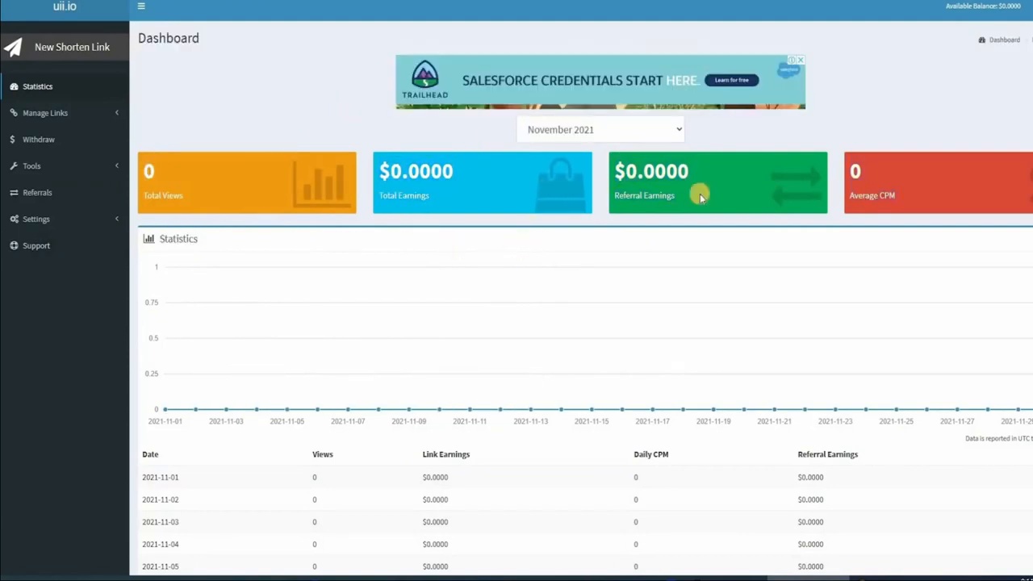
{"action": "mouse_move", "coordinate": [547, 213]}
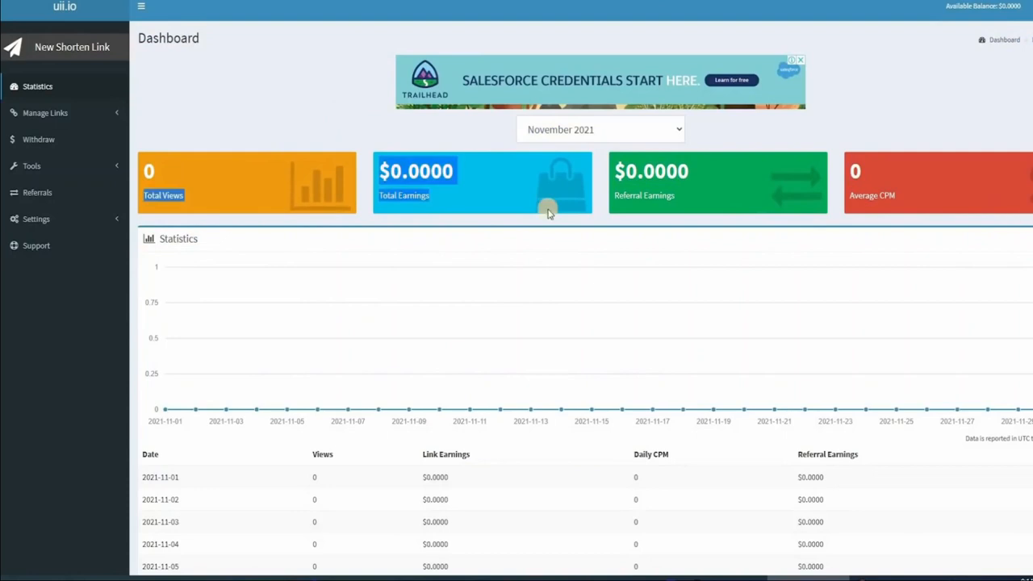
{"action": "mouse_move", "coordinate": [319, 111]}
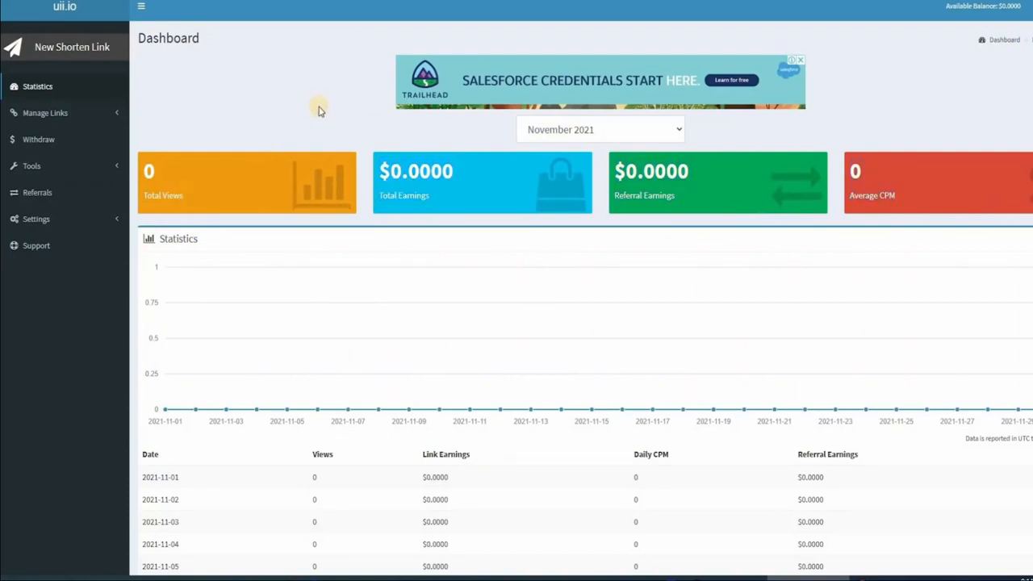
{"action": "mouse_move", "coordinate": [159, 172]}
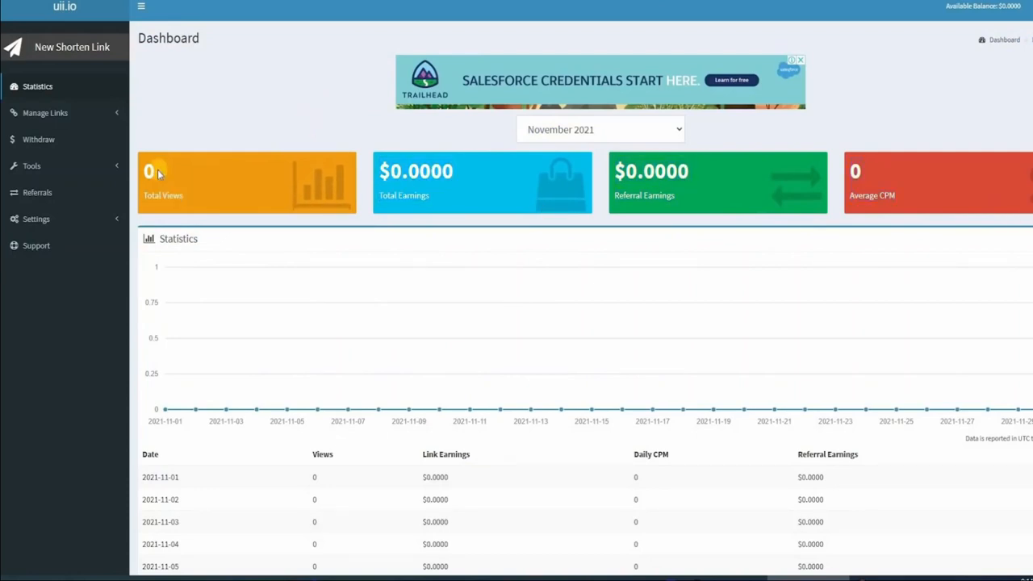
{"action": "mouse_move", "coordinate": [717, 179]}
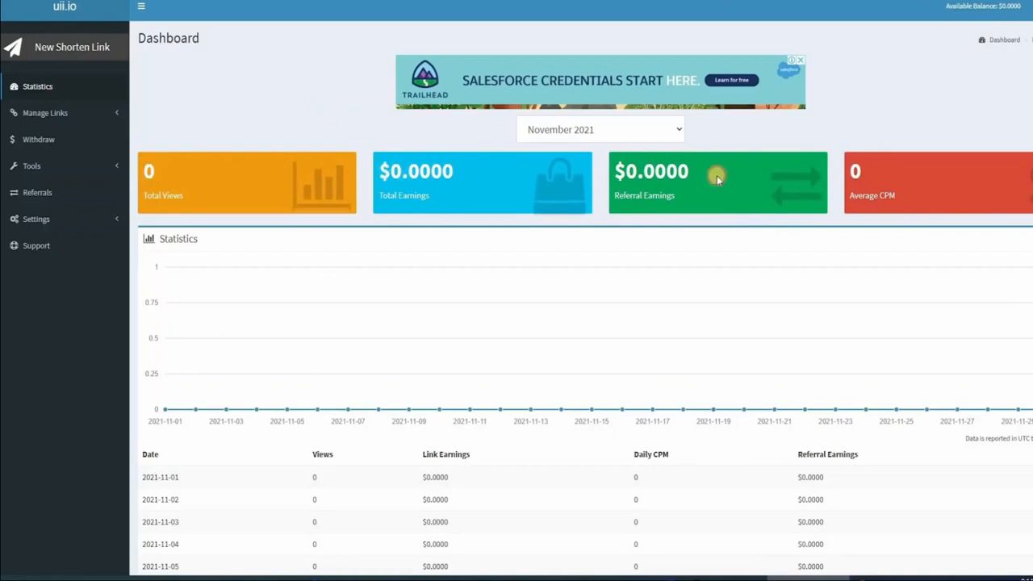
{"action": "mouse_move", "coordinate": [317, 117]}
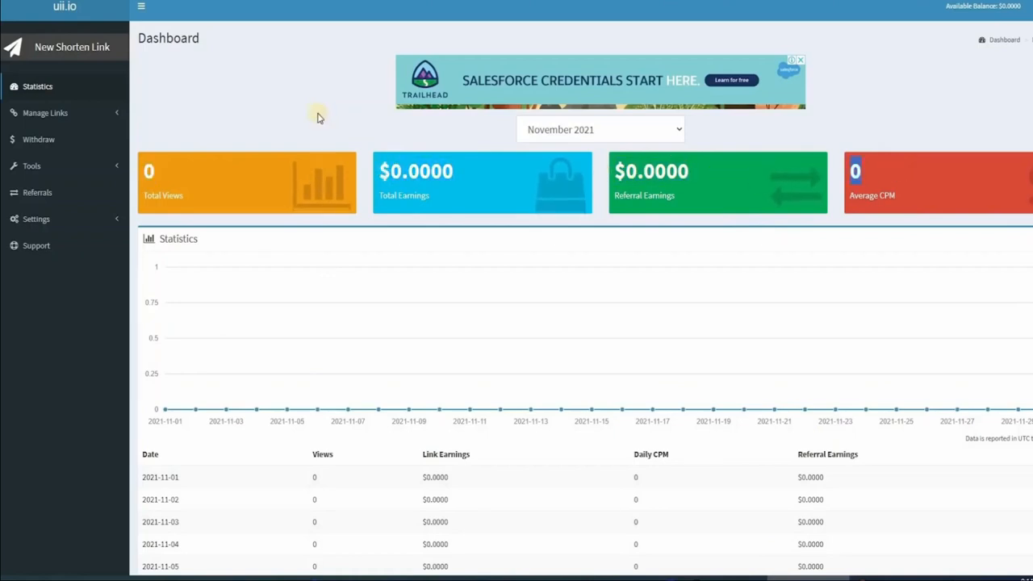
{"action": "mouse_move", "coordinate": [393, 133]}
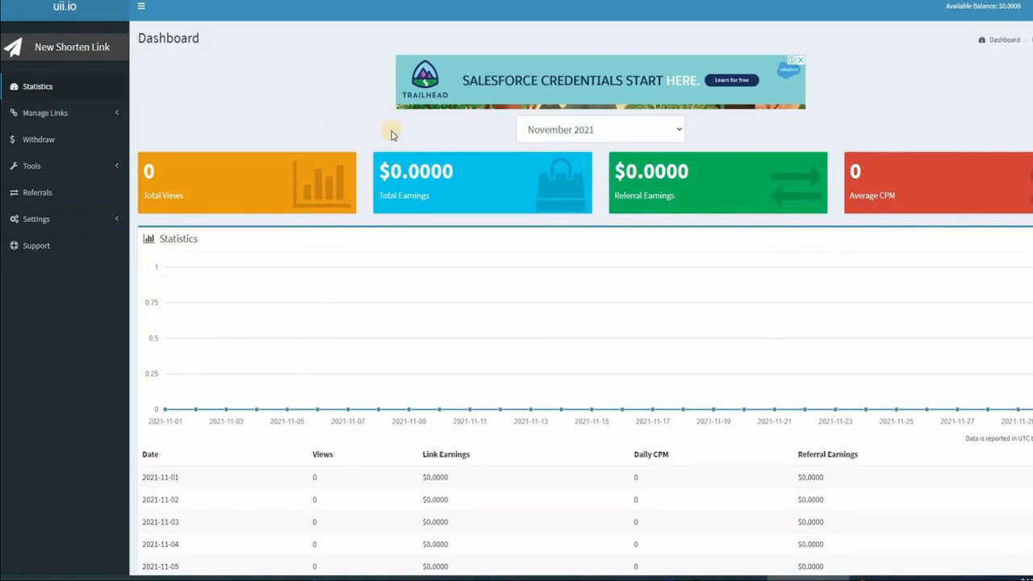
{"action": "mouse_move", "coordinate": [276, 132]}
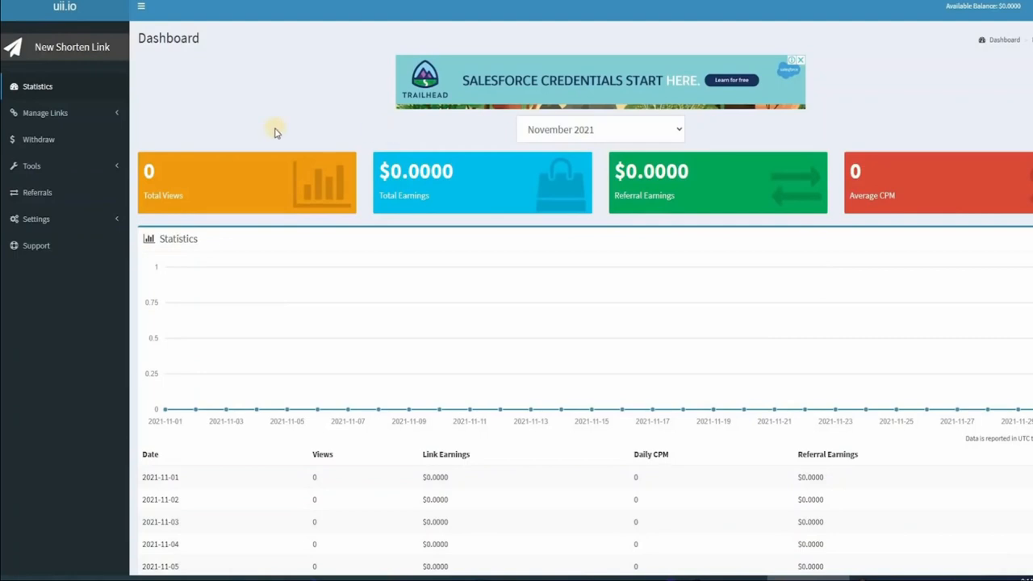
{"action": "mouse_move", "coordinate": [221, 121]}
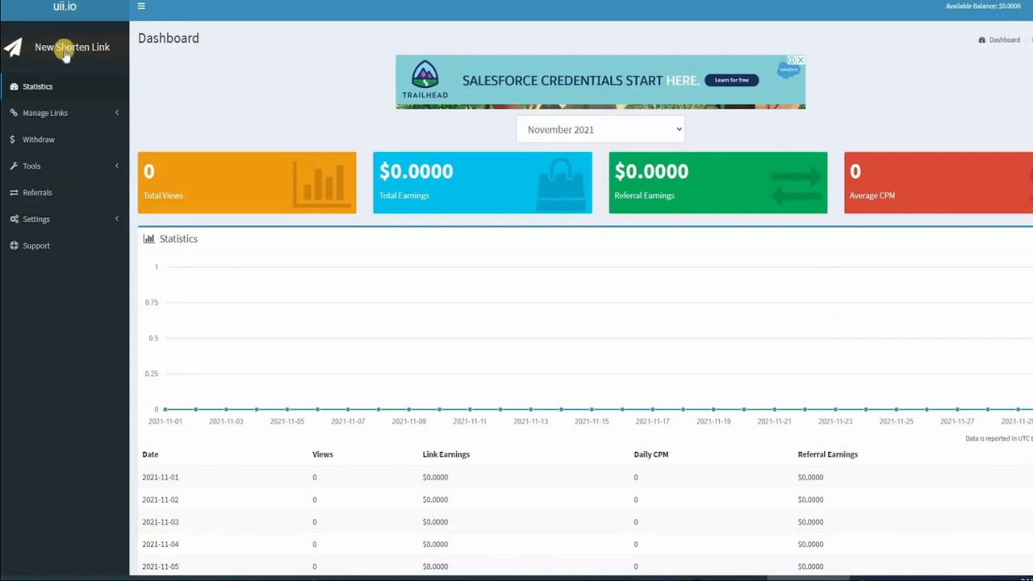
Step: Open uii.io's New Shorten Link form and get the NO EXCUSES video's share link
{"action": "left_click", "coordinate": [71, 47]}
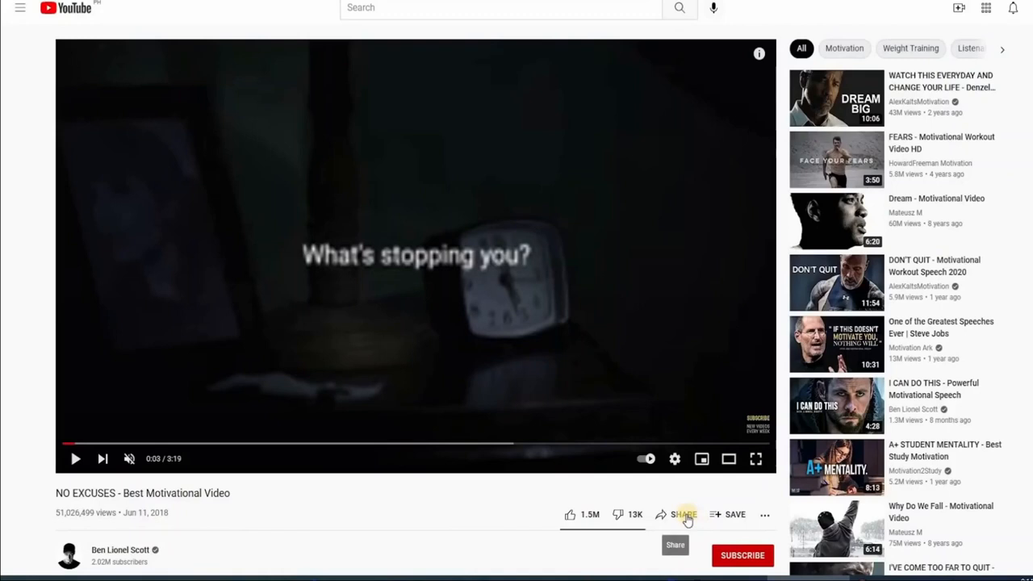
{"action": "left_click", "coordinate": [682, 514]}
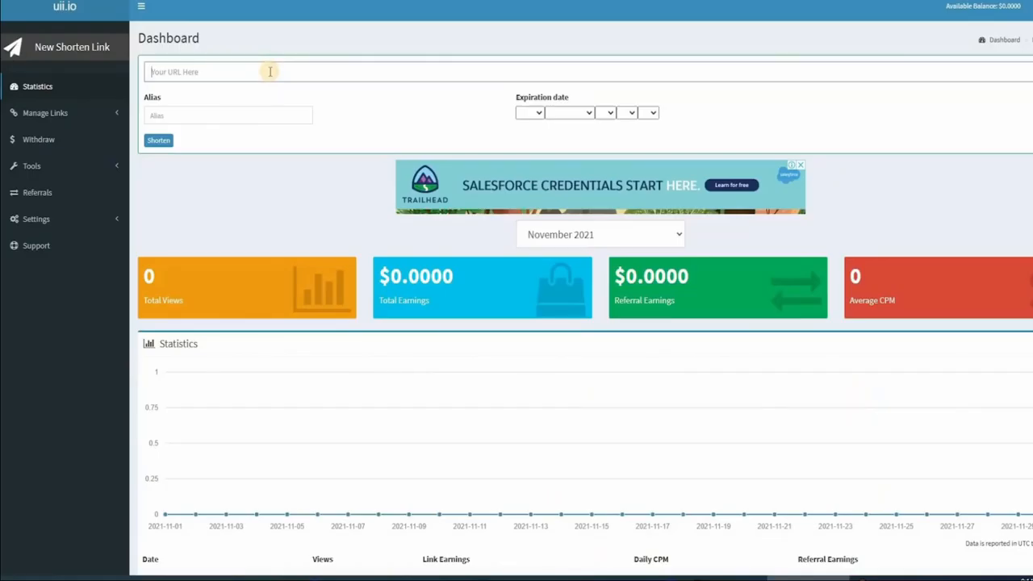
{"action": "type", "text": "https://youtu.be/wnHW6o8WMas"}
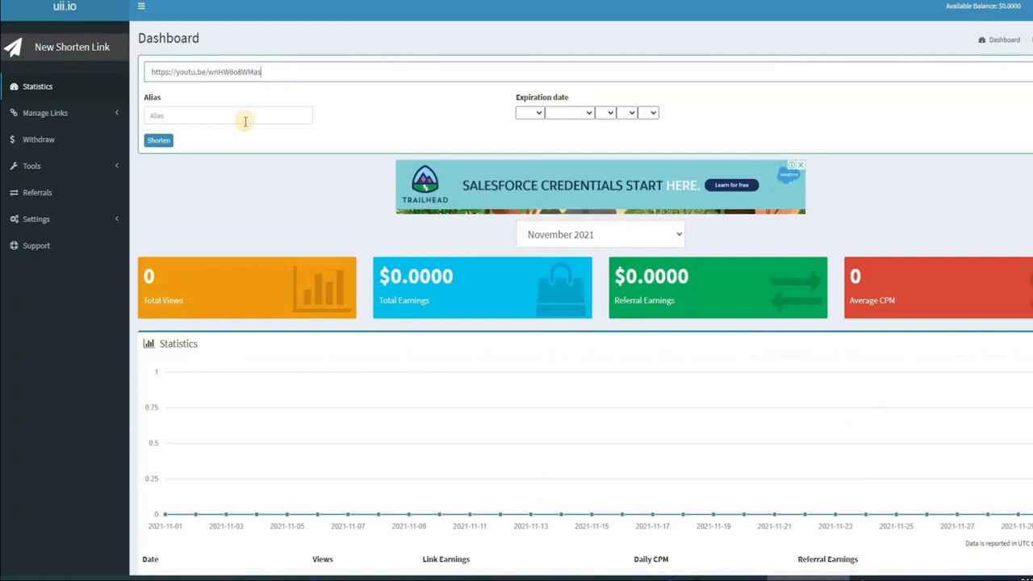
{"action": "type", "text": "motivational"}
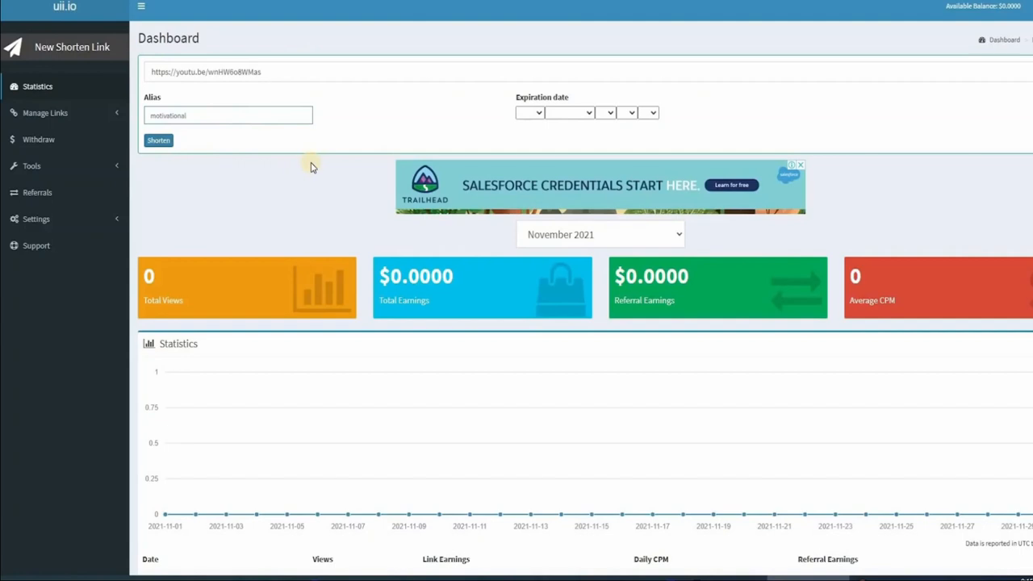
{"action": "left_click", "coordinate": [158, 140]}
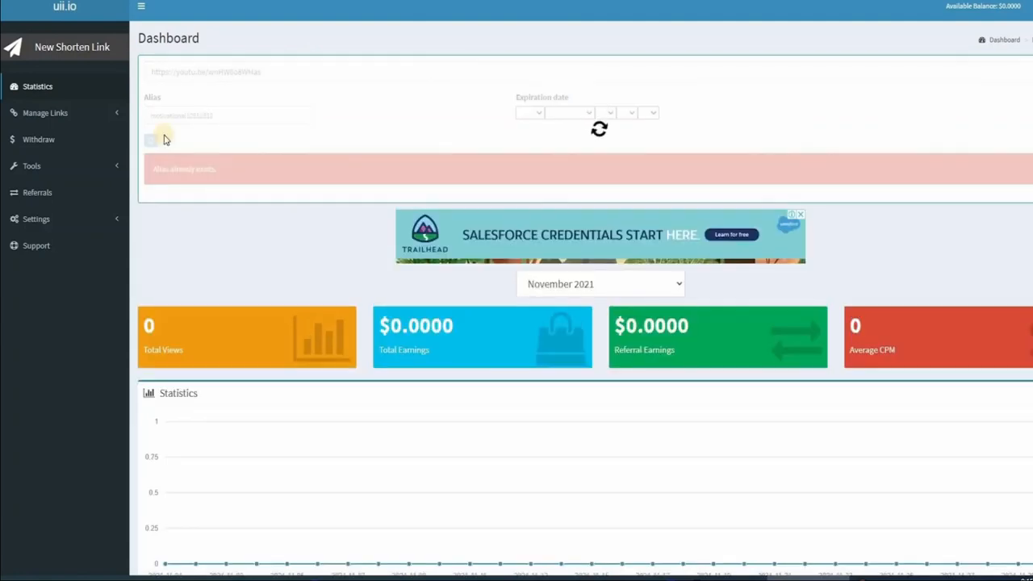
{"action": "left_click", "coordinate": [159, 140]}
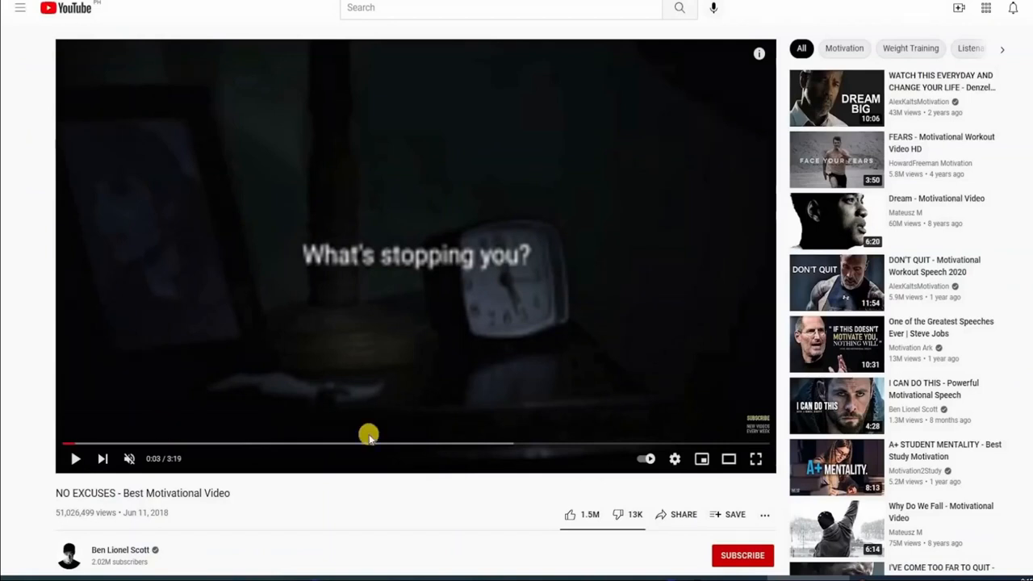
{"action": "mouse_move", "coordinate": [268, 108]}
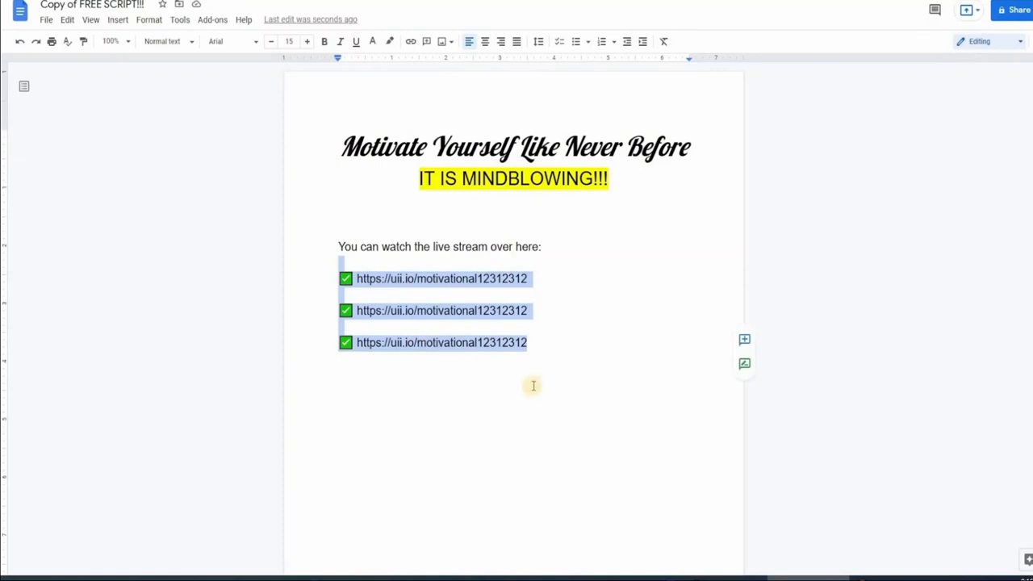
Step: Deselect the three pasted short links and download the promo script as a PDF document
{"action": "left_click", "coordinate": [533, 385]}
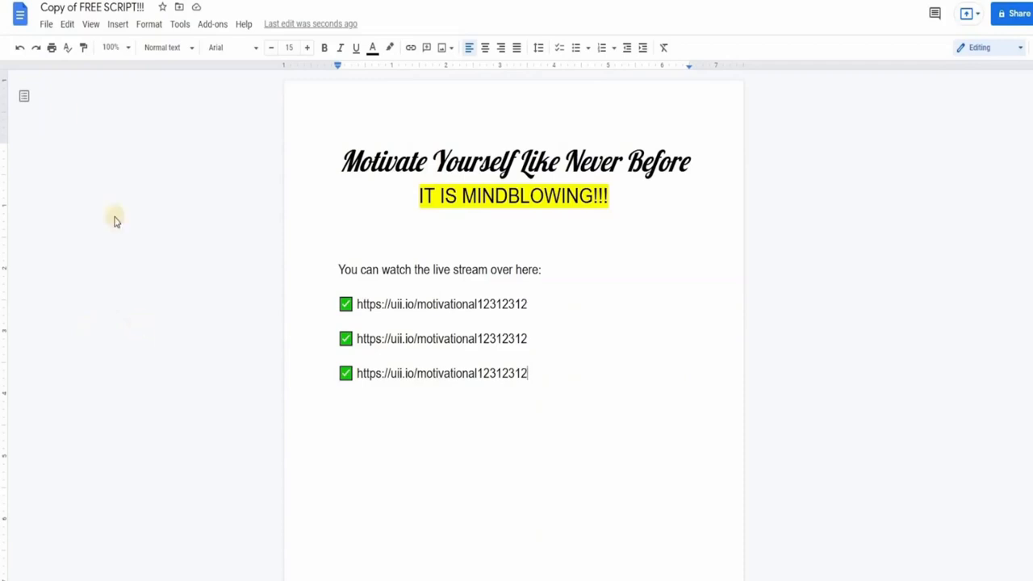
{"action": "left_click", "coordinate": [67, 24]}
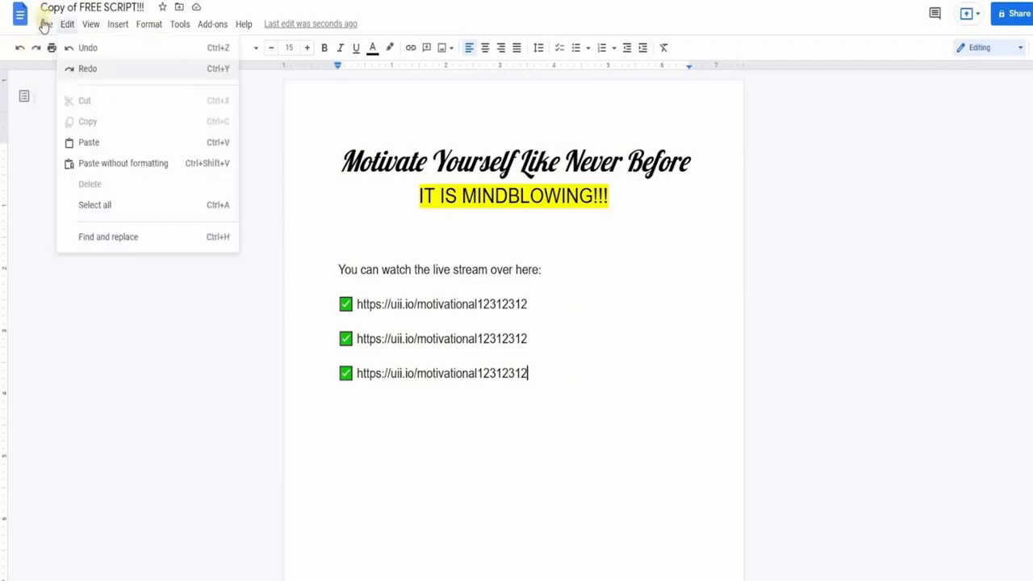
{"action": "left_click", "coordinate": [46, 24]}
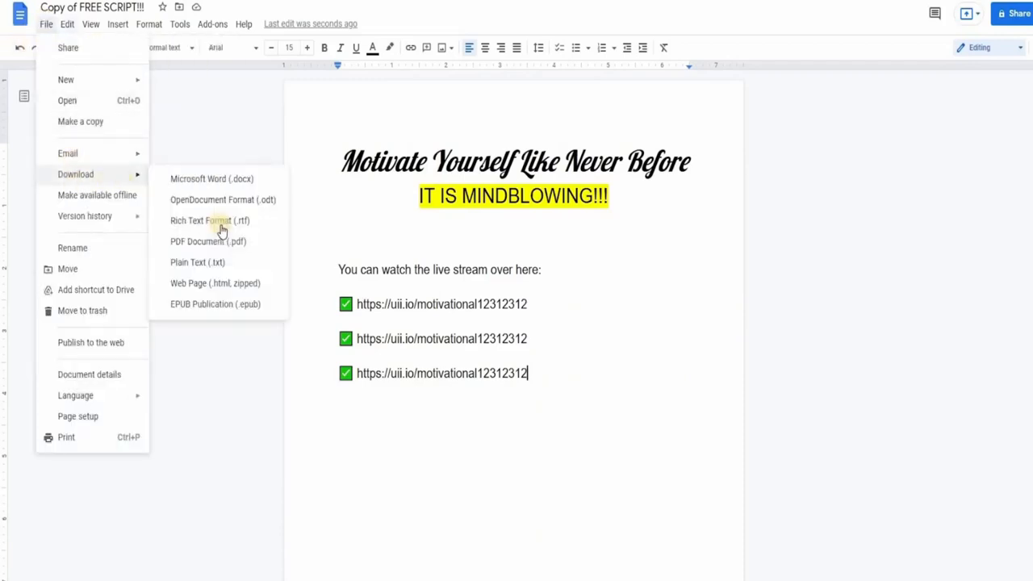
{"action": "mouse_move", "coordinate": [209, 241]}
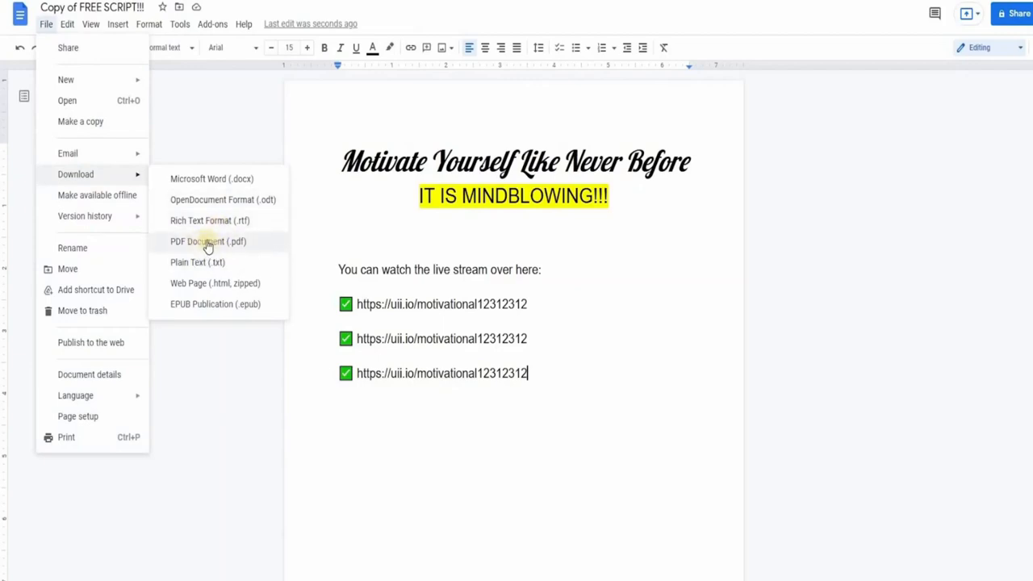
{"action": "left_click", "coordinate": [207, 245]}
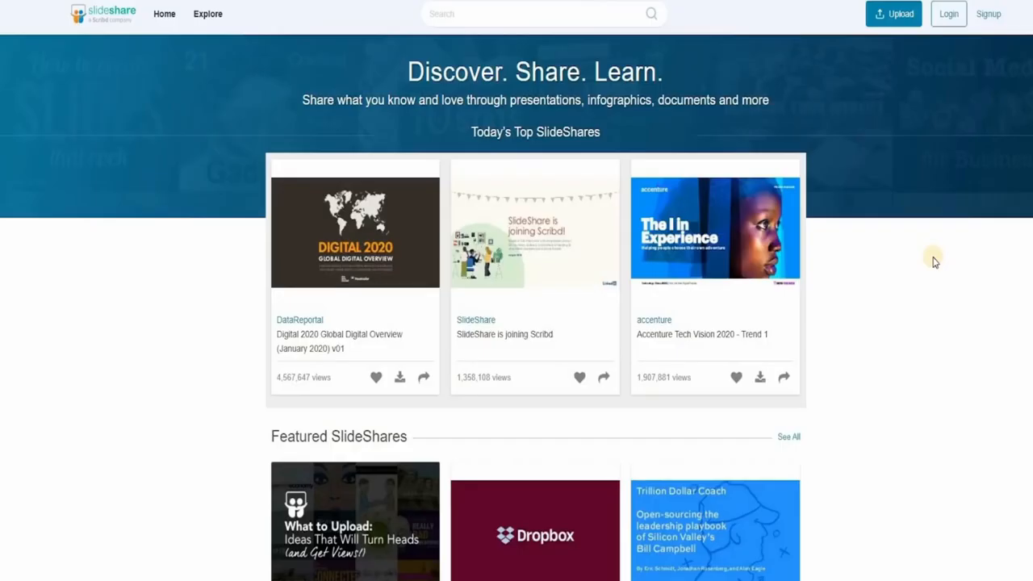
{"action": "mouse_move", "coordinate": [498, 355]}
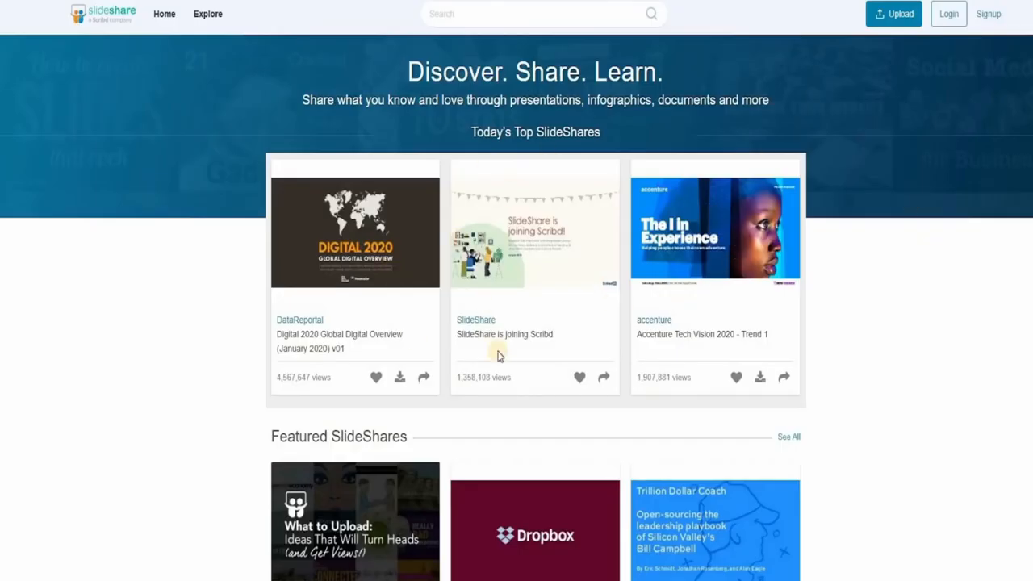
Step: Scroll through SlideShare's home page of top presentations
{"action": "scroll", "scroll_direction": "down", "scroll_amount": 3}
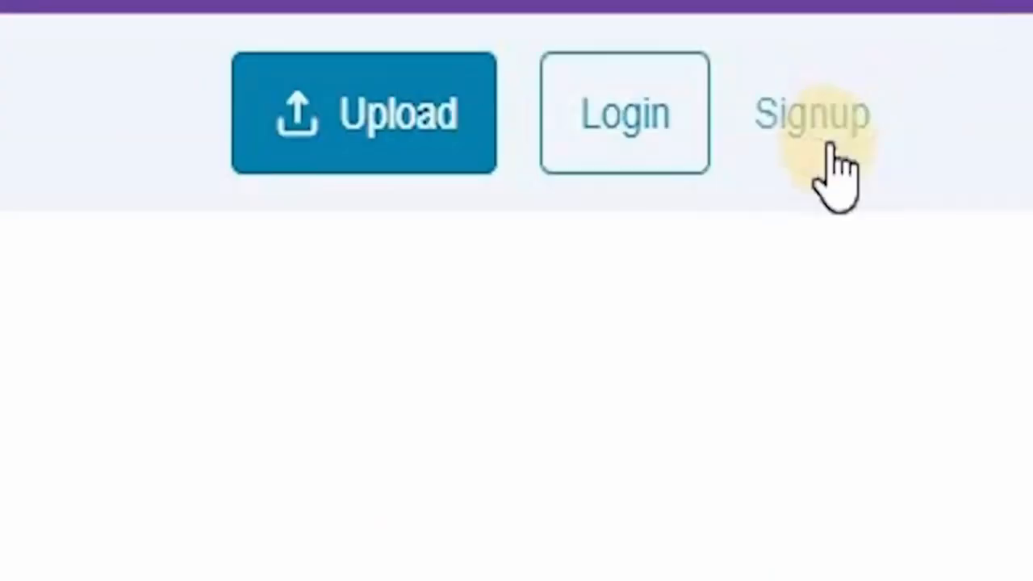
Step: Visit SlideShare's sign-in page, then go to its Upload page
{"action": "left_click", "coordinate": [811, 113]}
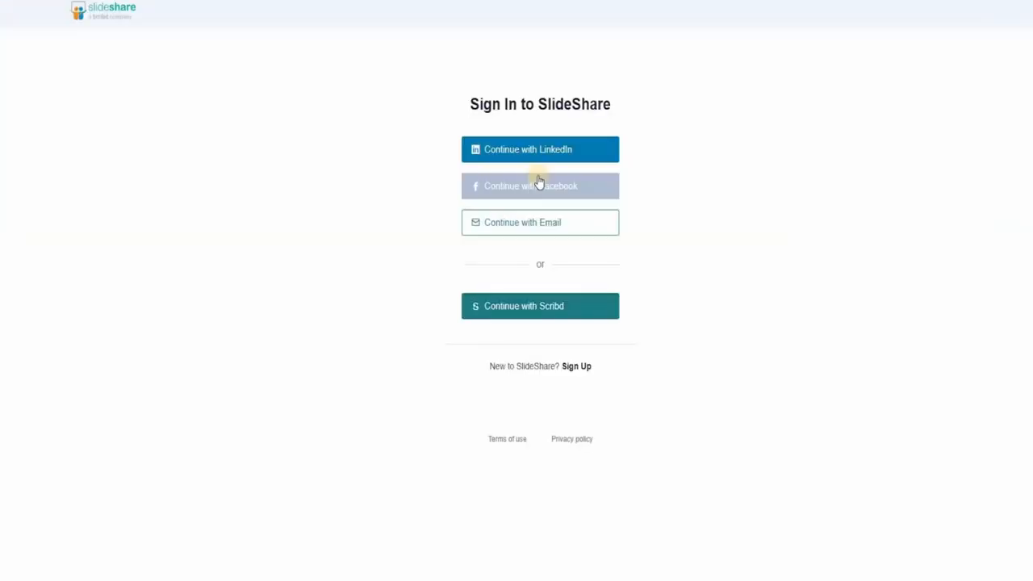
{"action": "mouse_move", "coordinate": [331, 174]}
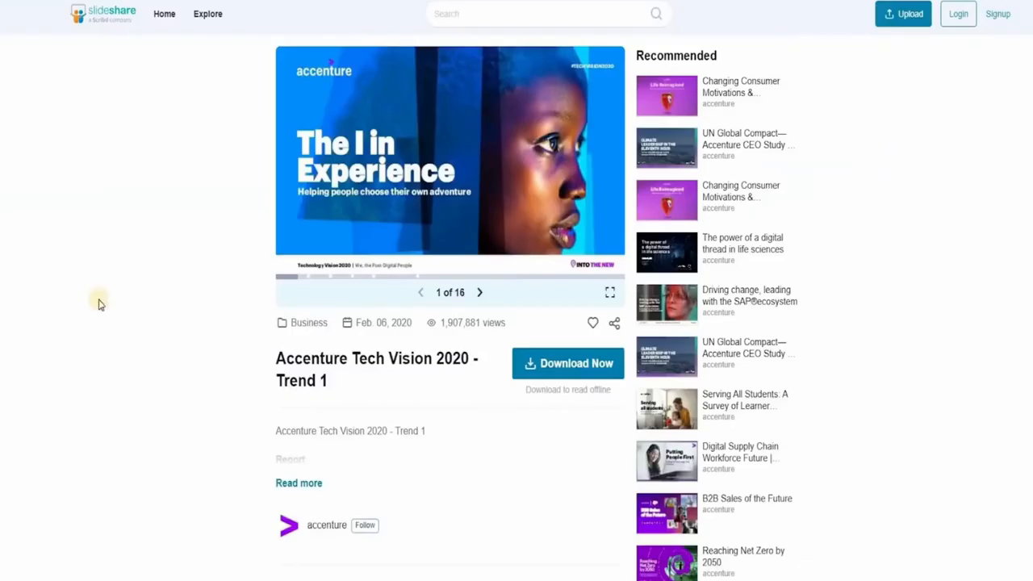
{"action": "left_click", "coordinate": [903, 14]}
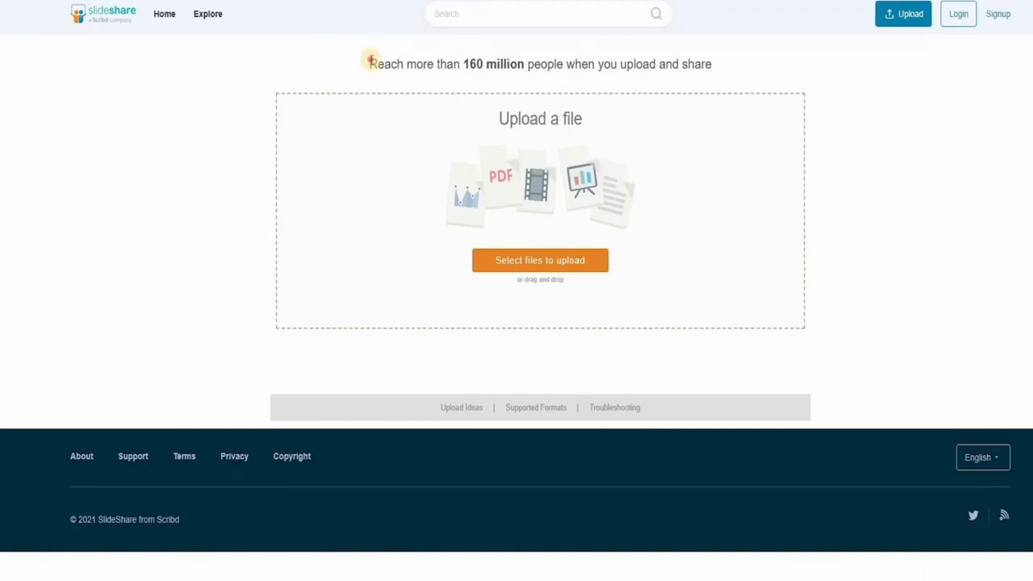
Step: Switch back to the Google Docs promo script and select all its text
{"action": "left_click", "coordinate": [164, 14]}
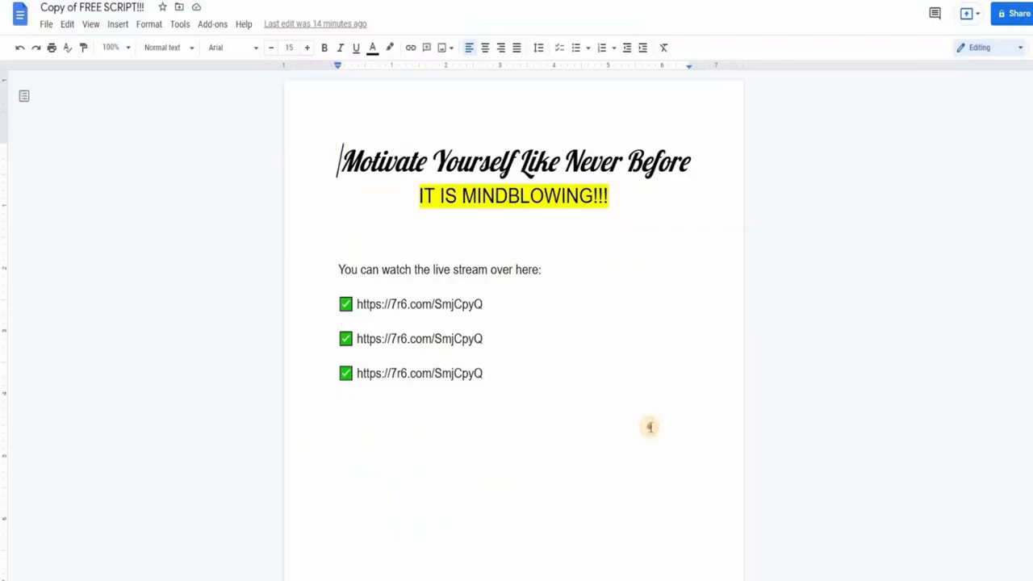
{"action": "key", "text": "ctrl+a"}
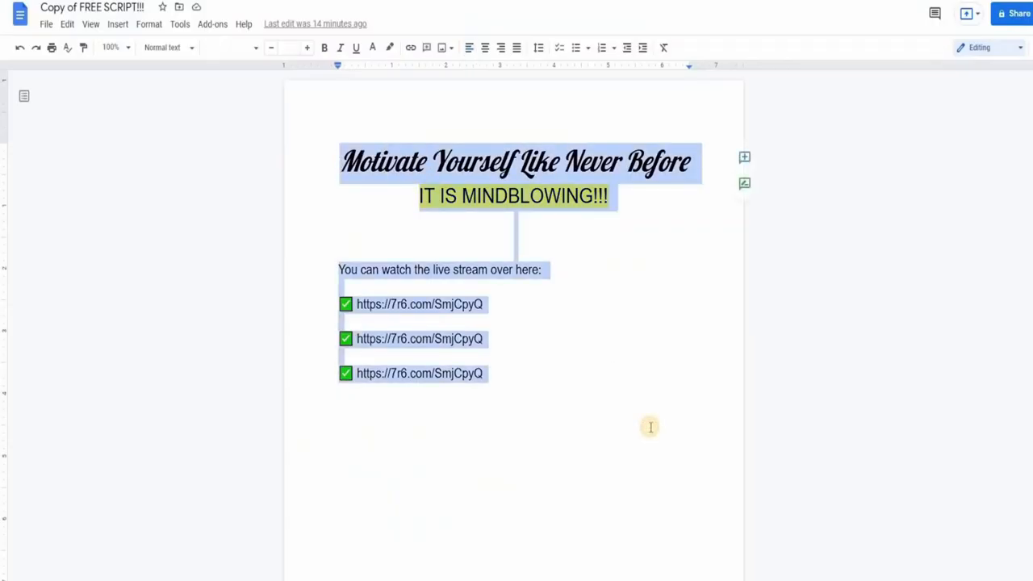